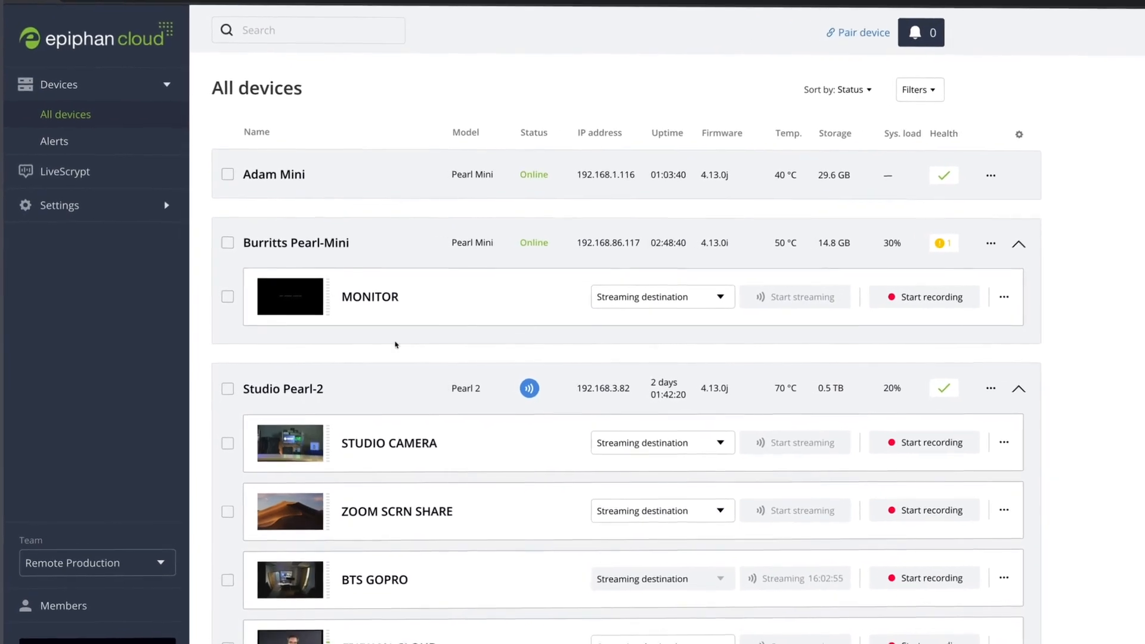
Show Studio Pearl-2's channels and preview one stream live at low frame rate.
{"action": "left_click", "coordinate": [282, 388]}
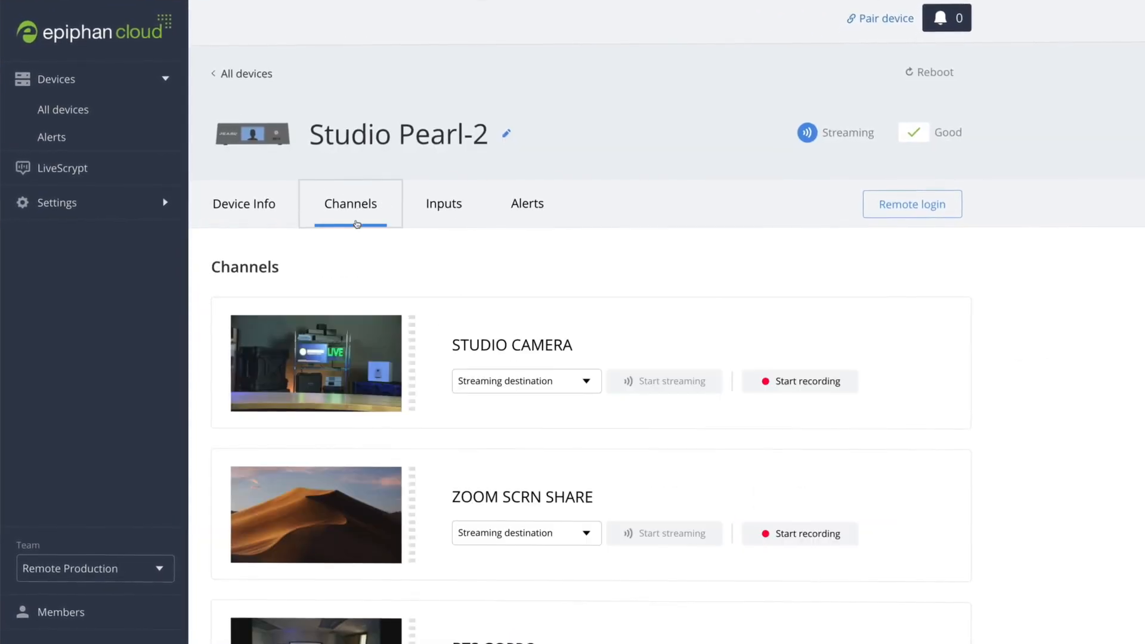
{"action": "left_click", "coordinate": [315, 363]}
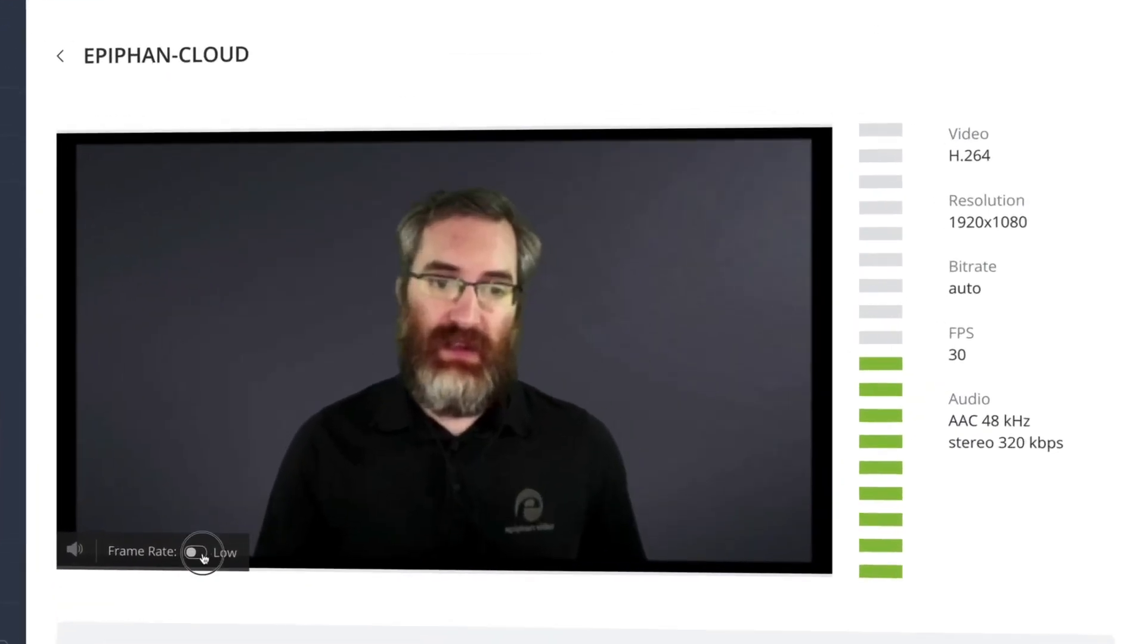
{"action": "left_click", "coordinate": [196, 552]}
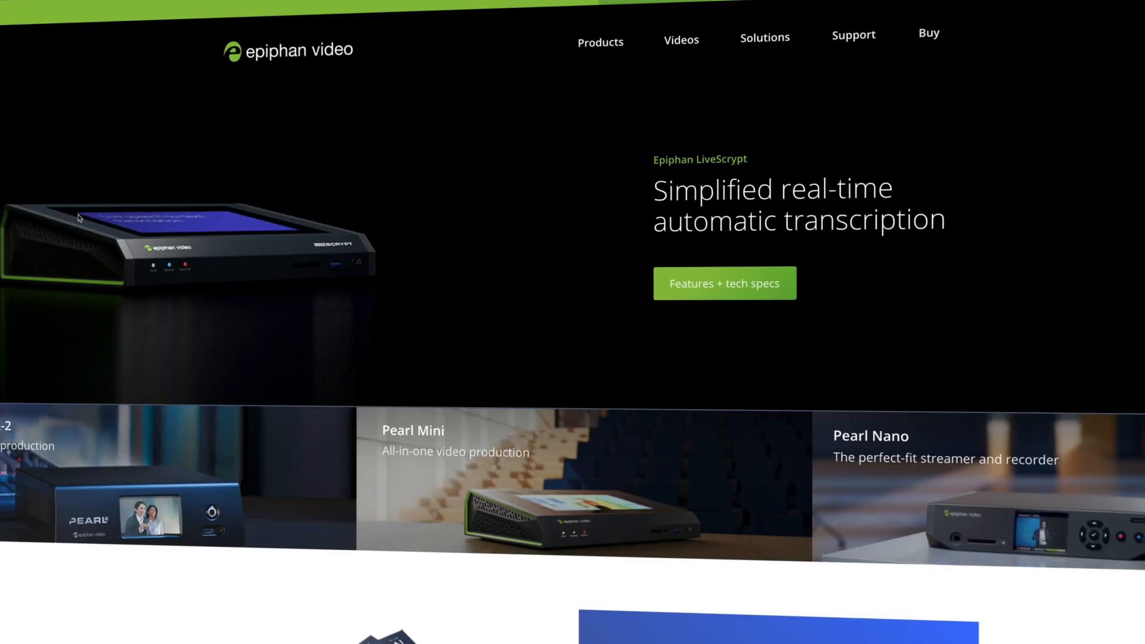
Scroll the Epiphan Video homepage to the Epiphan Cloud section.
{"action": "scroll", "scroll_direction": "down", "scroll_amount": 3}
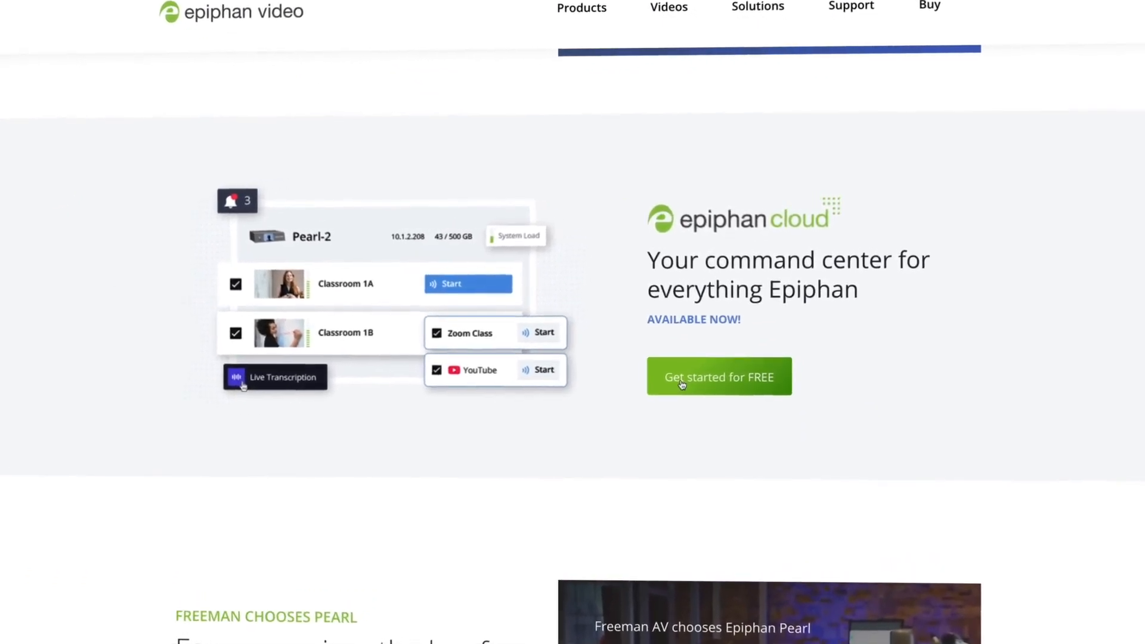
{"action": "scroll", "scroll_direction": "up", "scroll_amount": 3}
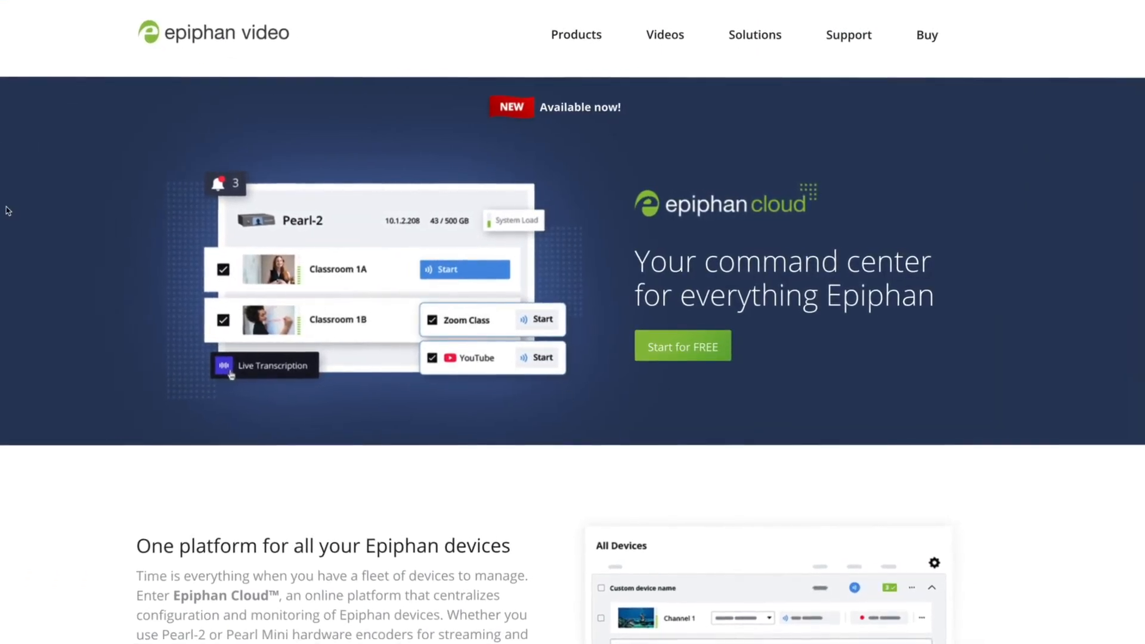
{"action": "scroll", "scroll_direction": "down", "scroll_amount": 3}
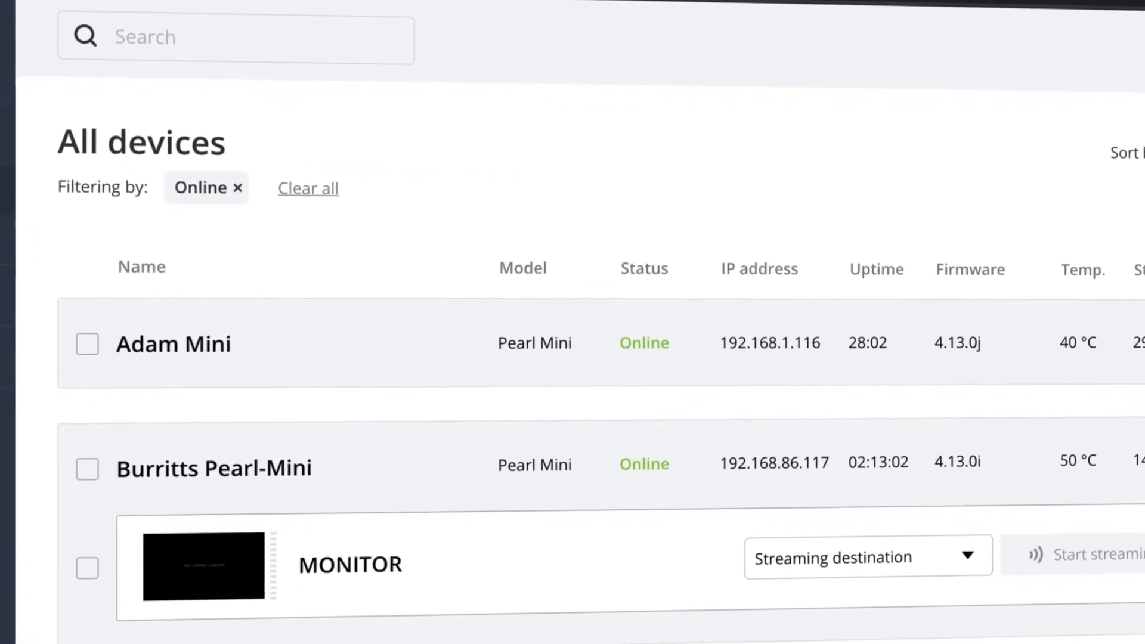
Locate Studio Pearl-2 in the online devices list and view its device details.
{"action": "scroll", "scroll_direction": "up", "scroll_amount": 3}
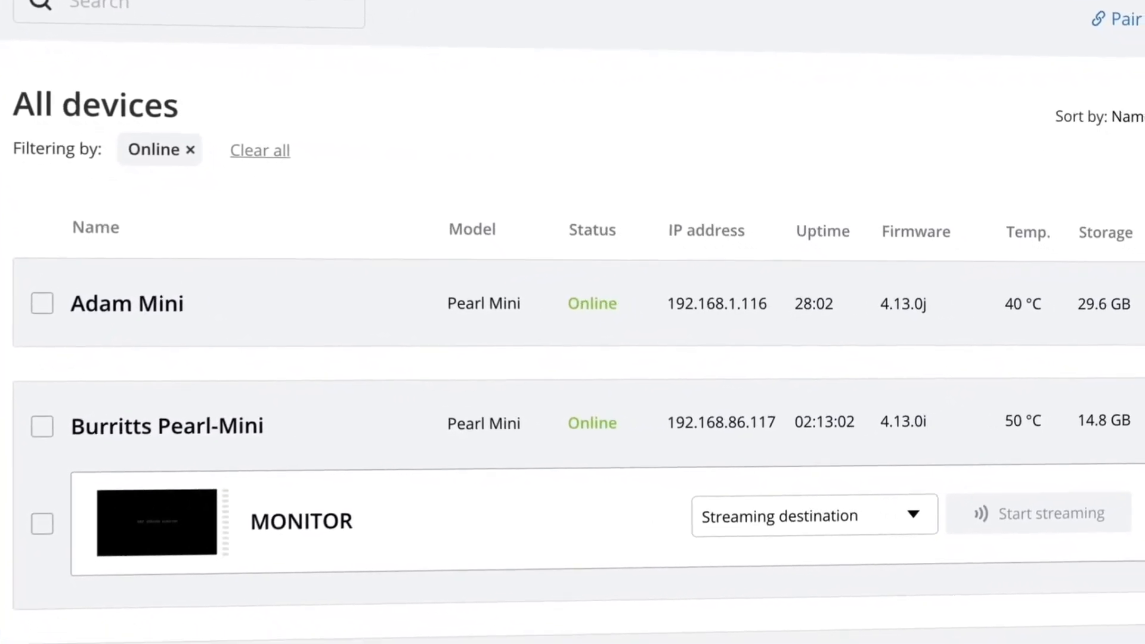
{"action": "scroll", "scroll_direction": "down", "scroll_amount": 3}
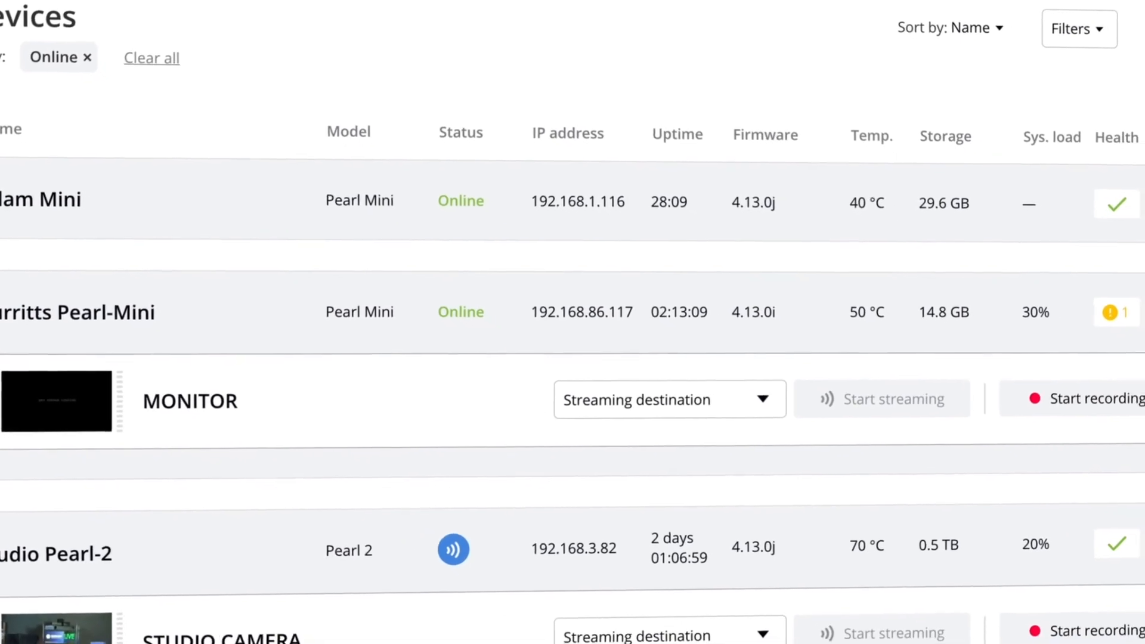
{"action": "scroll", "scroll_direction": "up", "scroll_amount": 3}
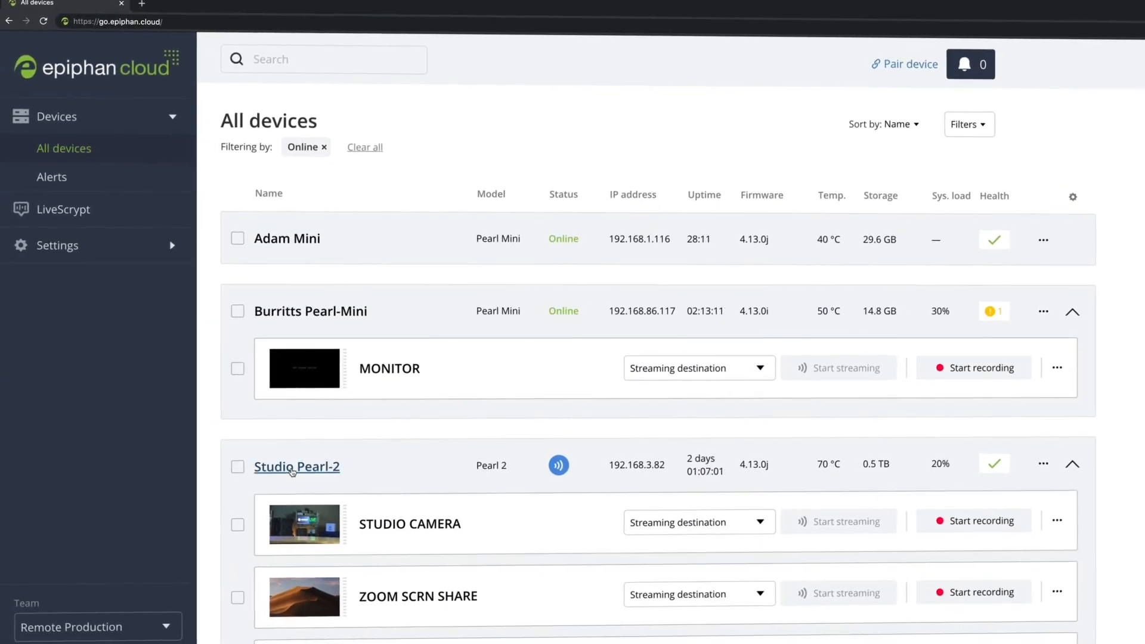
{"action": "left_click", "coordinate": [296, 467]}
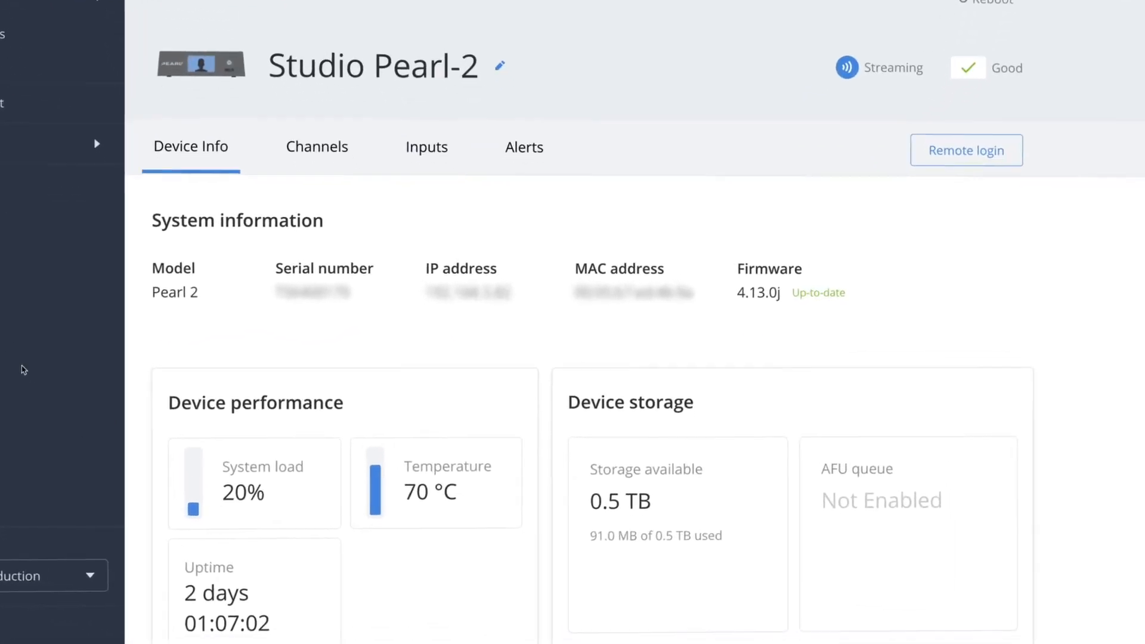
{"action": "scroll", "scroll_direction": "down", "scroll_amount": 3}
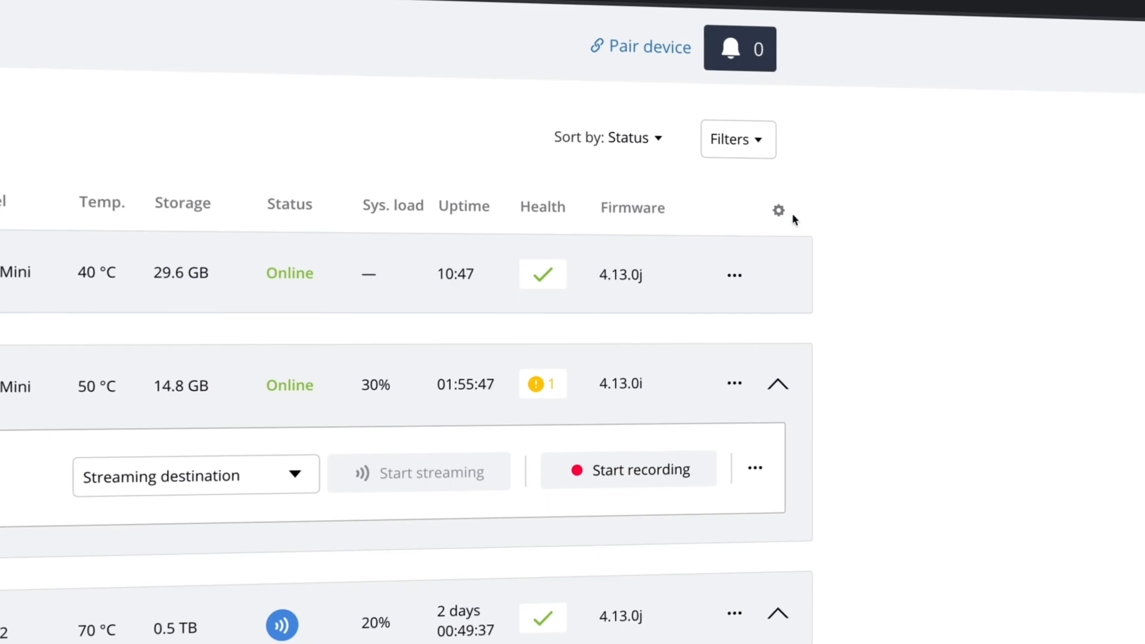
Add the IP address column to the device list via the column options.
{"action": "left_click", "coordinate": [778, 210]}
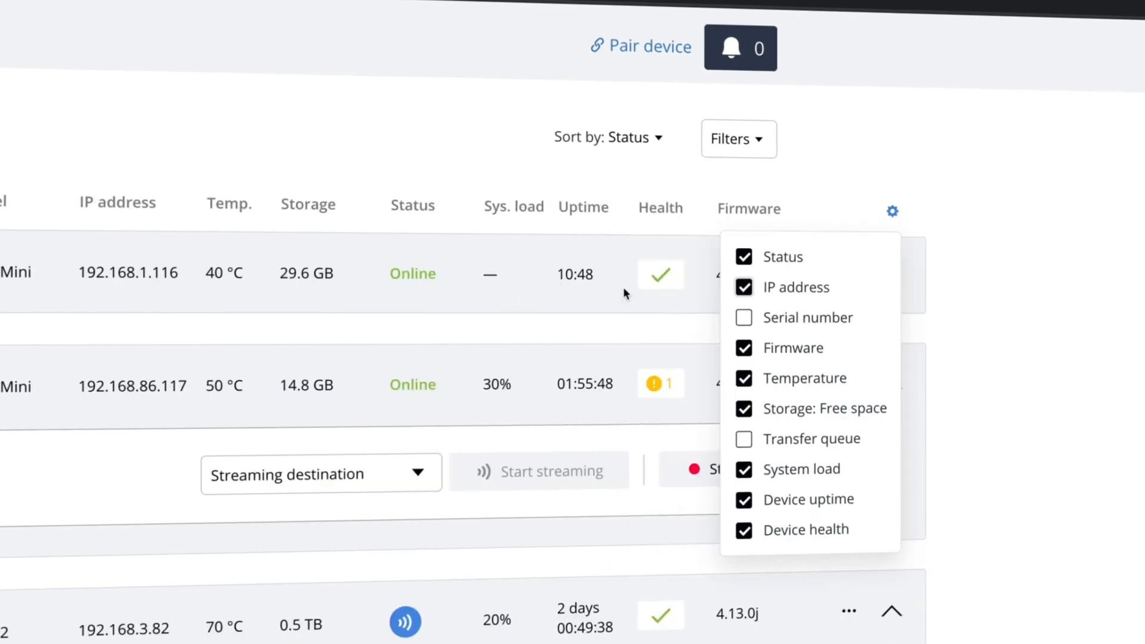
{"action": "mouse_move", "coordinate": [276, 225]}
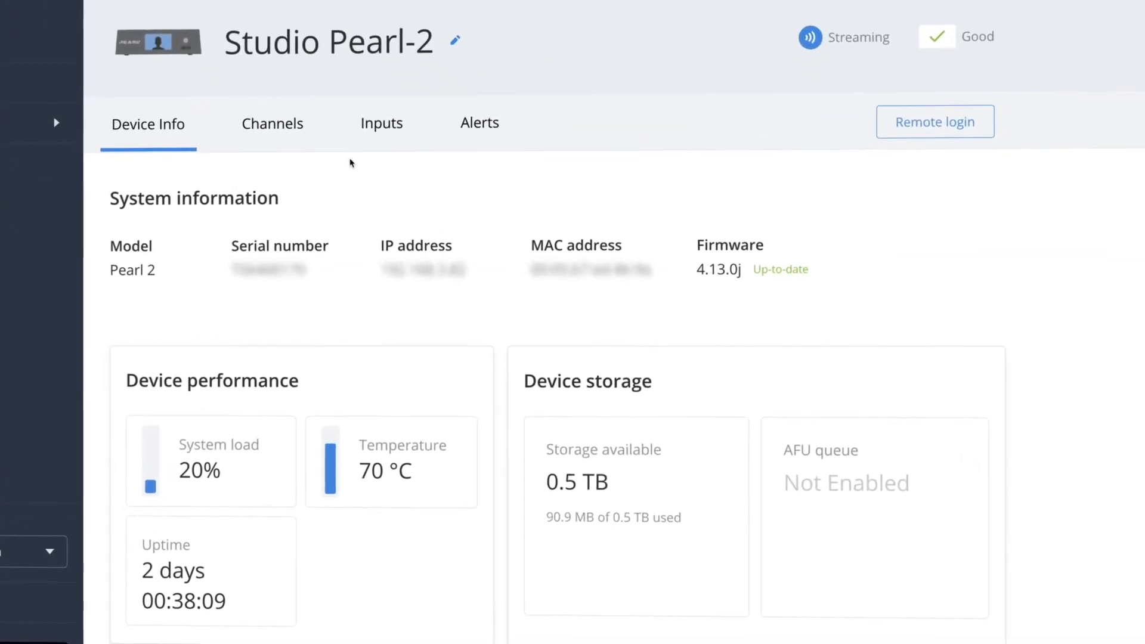
View Studio Pearl-2's video inputs, then start transcription on the Marketing - LiveScrypt device.
{"action": "left_click", "coordinate": [382, 123]}
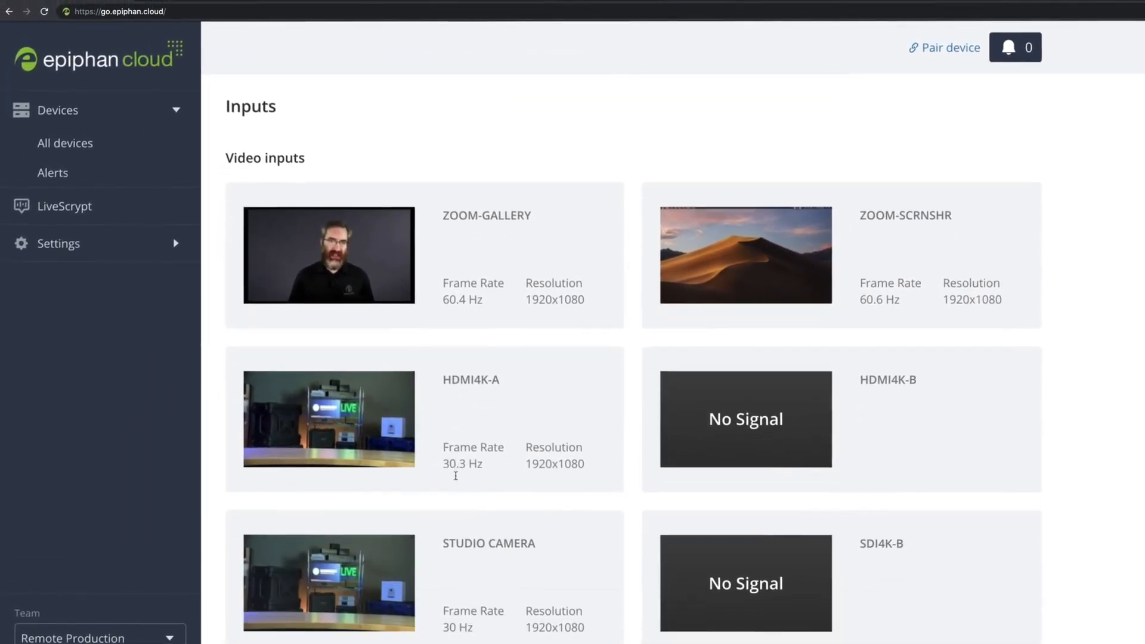
{"action": "left_click", "coordinate": [63, 207]}
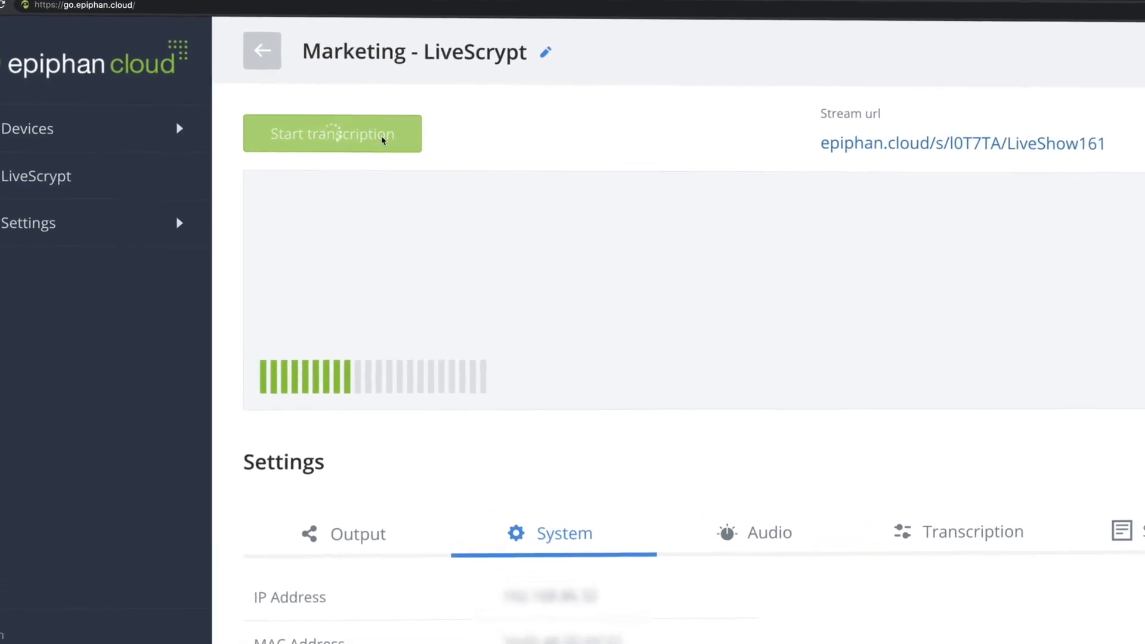
{"action": "left_click", "coordinate": [332, 133]}
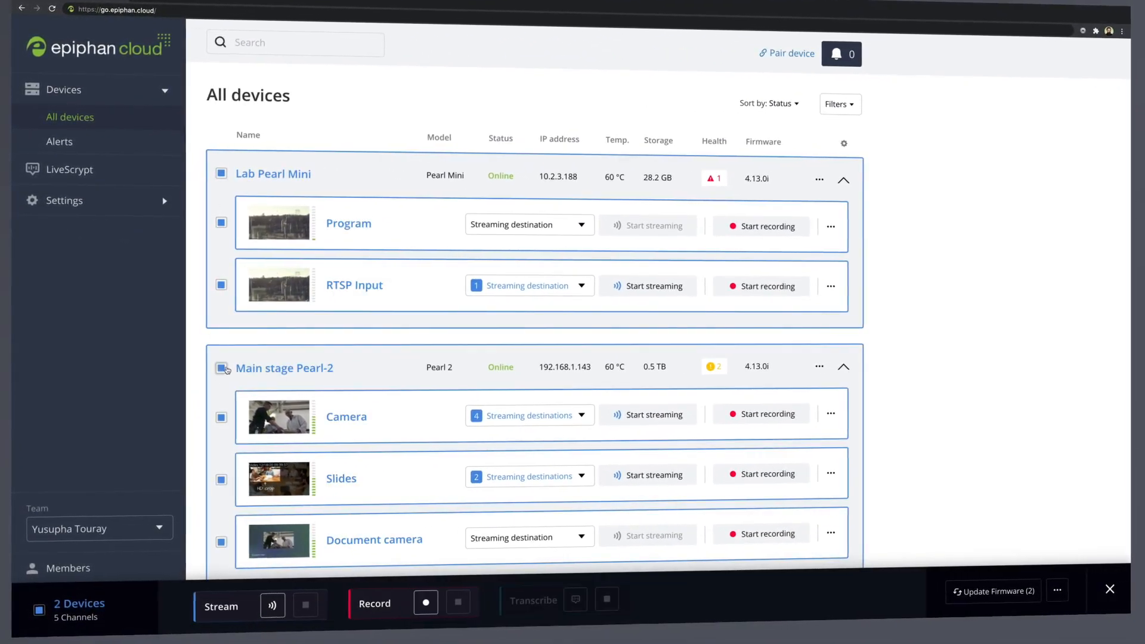
Start and confirm a firmware update for both selected devices at once.
{"action": "left_click", "coordinate": [992, 592]}
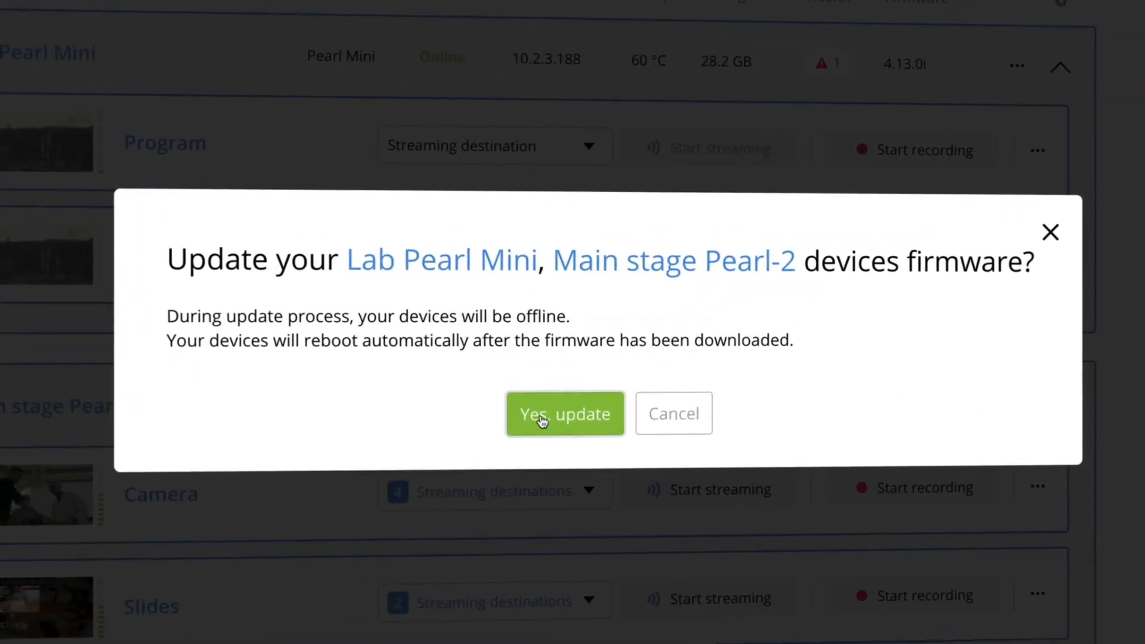
{"action": "left_click", "coordinate": [564, 414]}
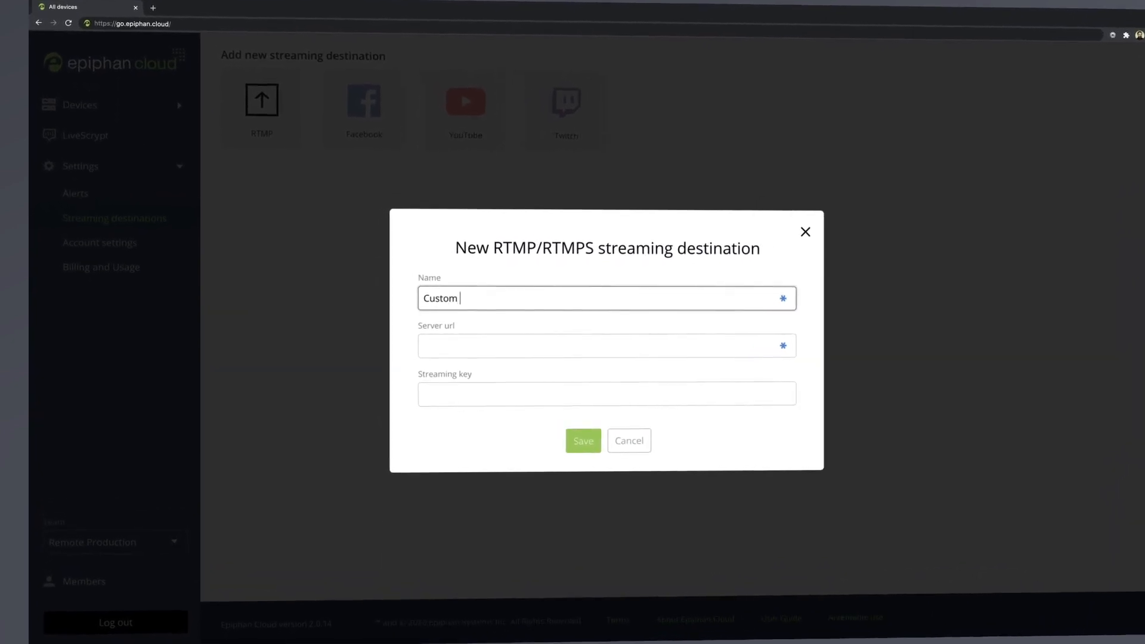
Save a Custom RTMP YouTube destination pointing to the YouTube server URL and check its settings.
{"action": "type", "text": "RTMP YouTube"}
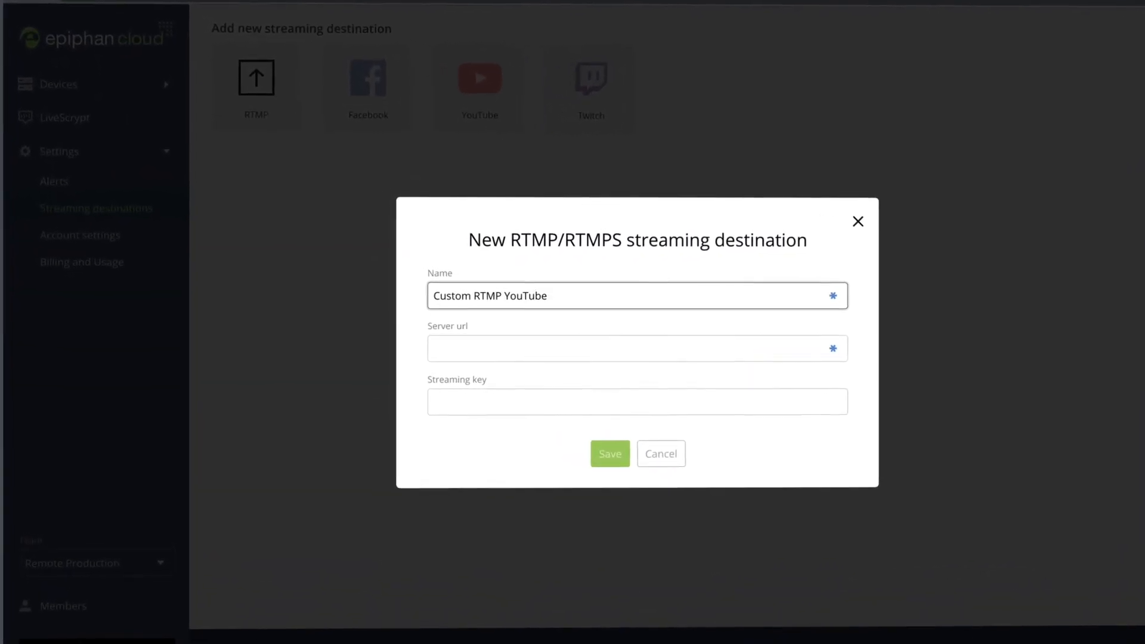
{"action": "type", "text": "rt"}
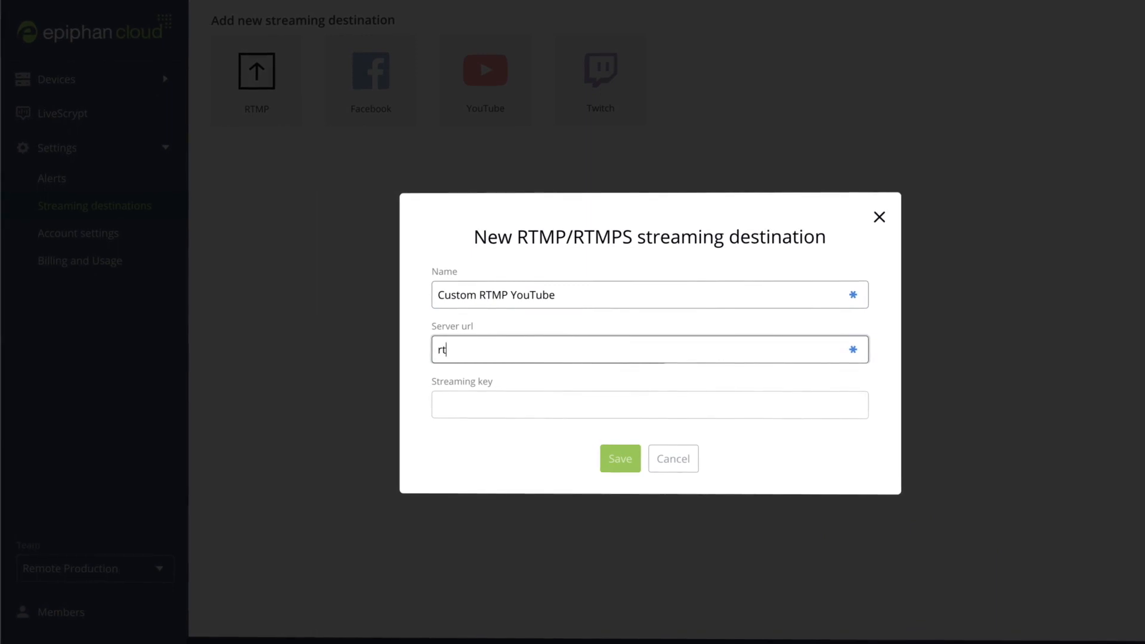
{"action": "left_click", "coordinate": [620, 458]}
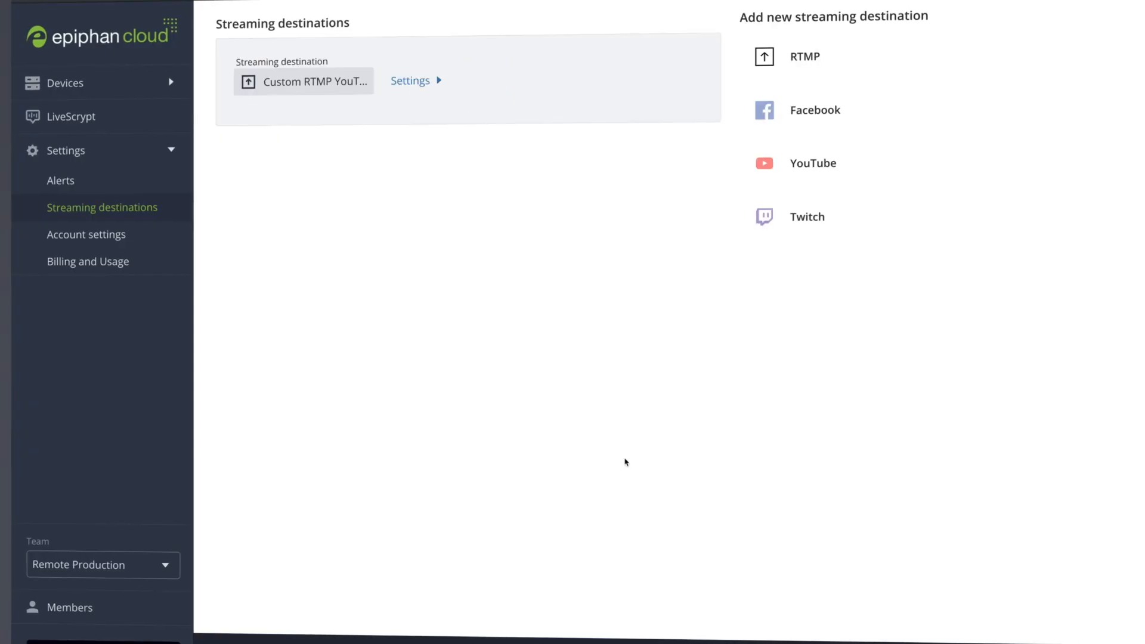
{"action": "left_click", "coordinate": [411, 81]}
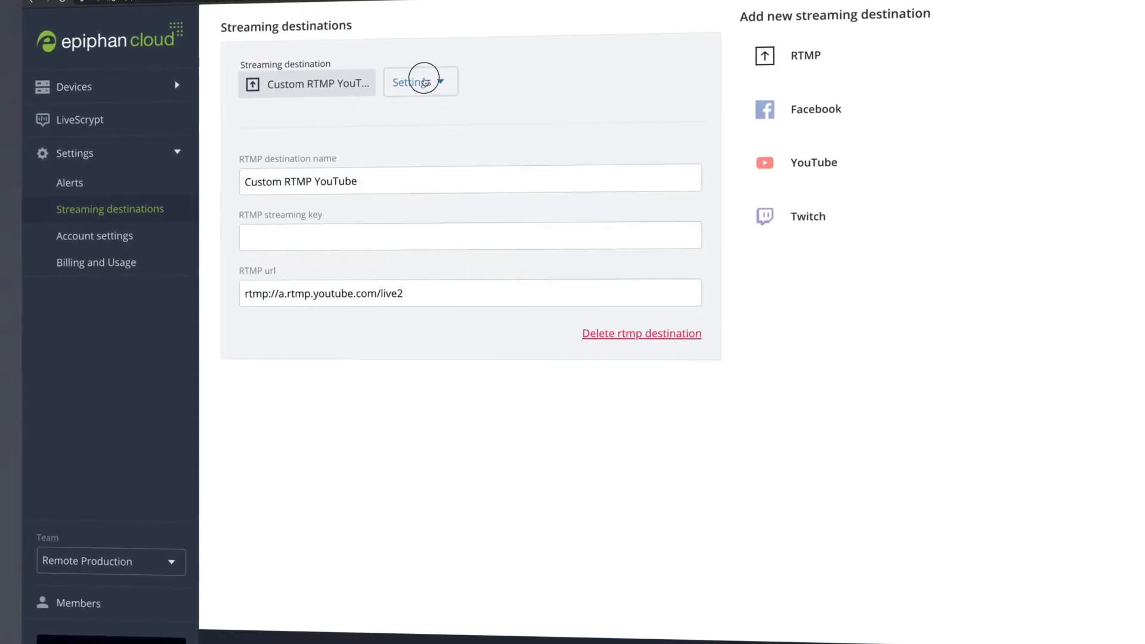
Return to All devices and bring up the device Alerts page.
{"action": "left_click", "coordinate": [74, 86]}
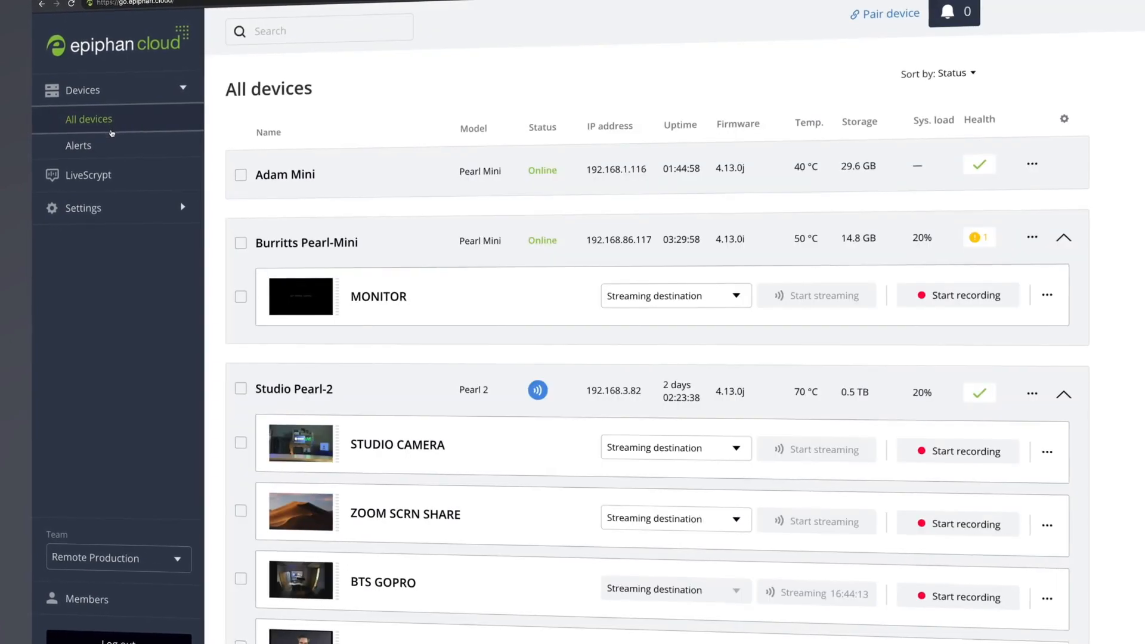
{"action": "left_click", "coordinate": [675, 448]}
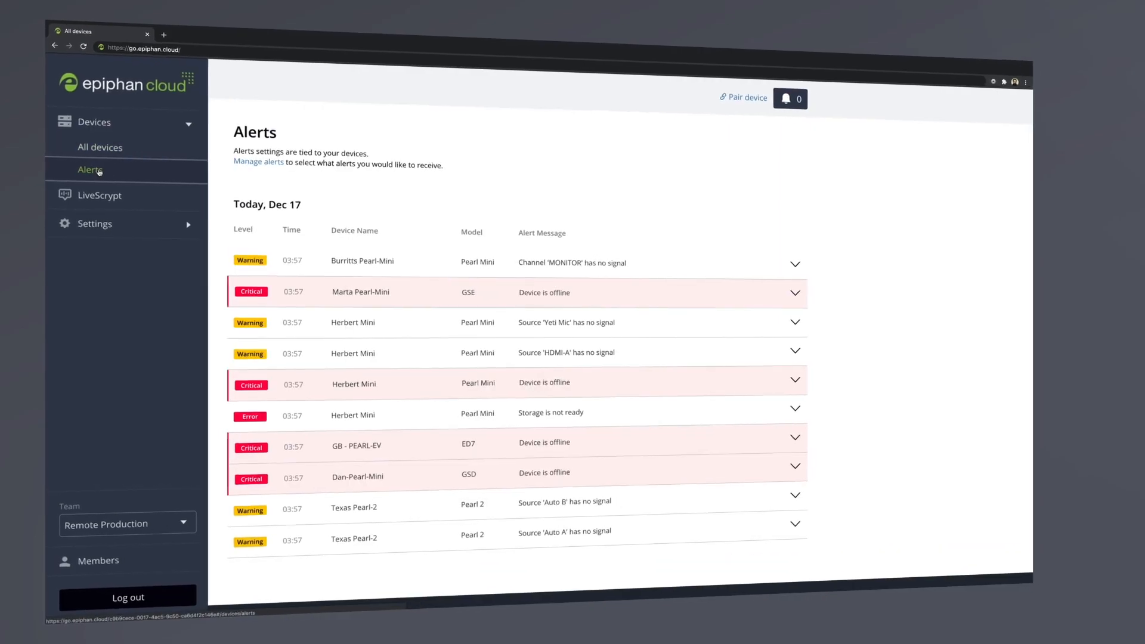
Enable every alert condition for all Remote Production devices, then return to the Alerts list.
{"action": "left_click", "coordinate": [258, 163]}
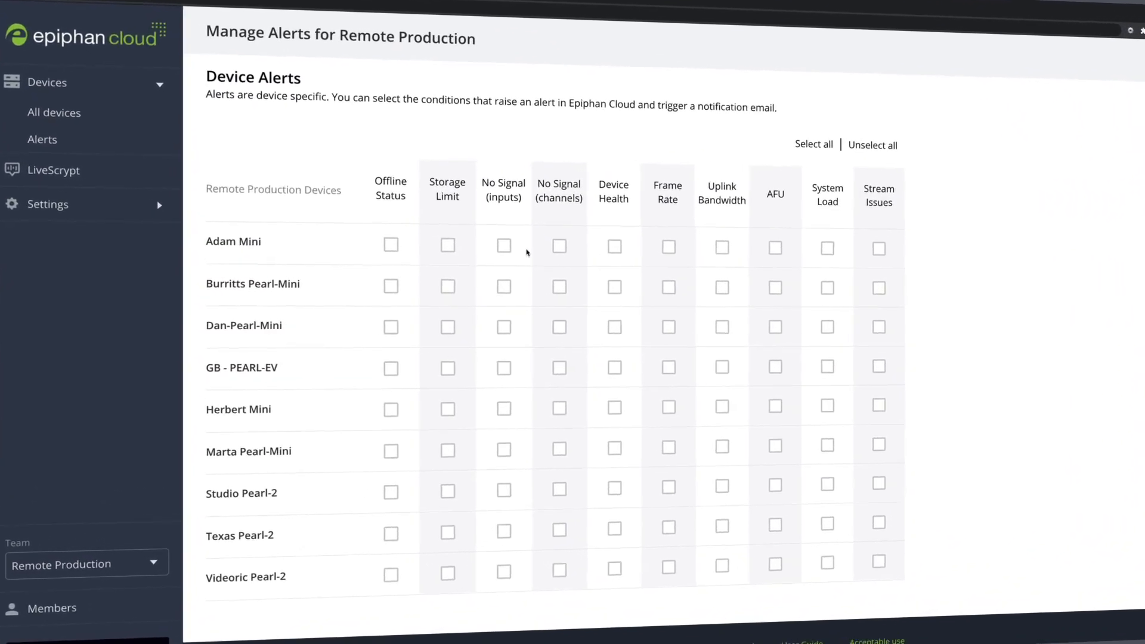
{"action": "left_click", "coordinate": [814, 144]}
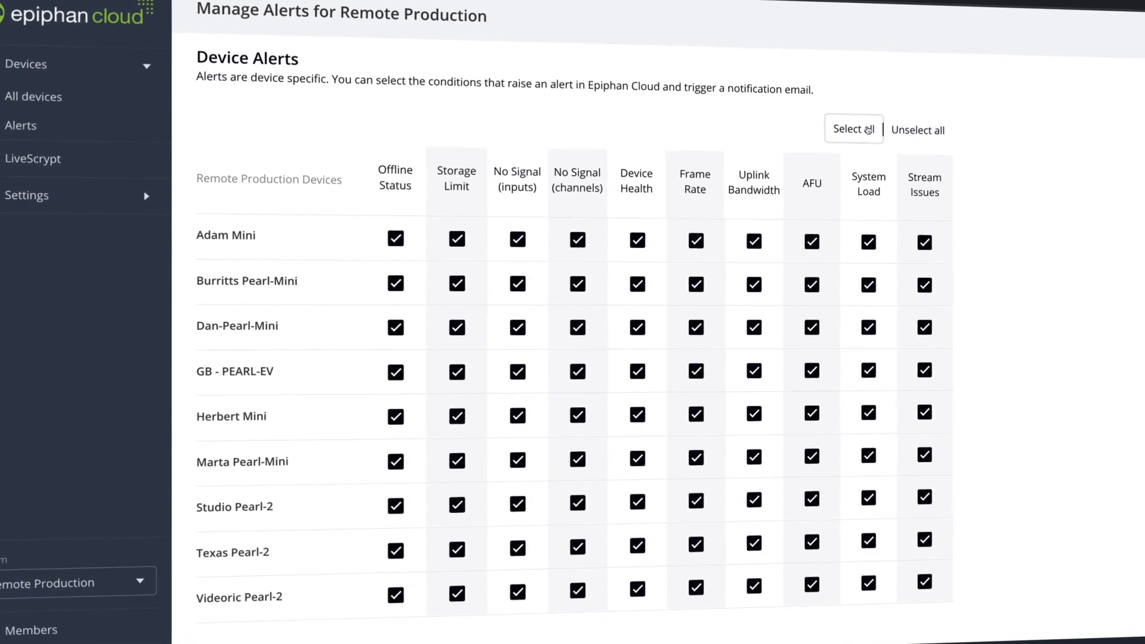
{"action": "left_click", "coordinate": [34, 96]}
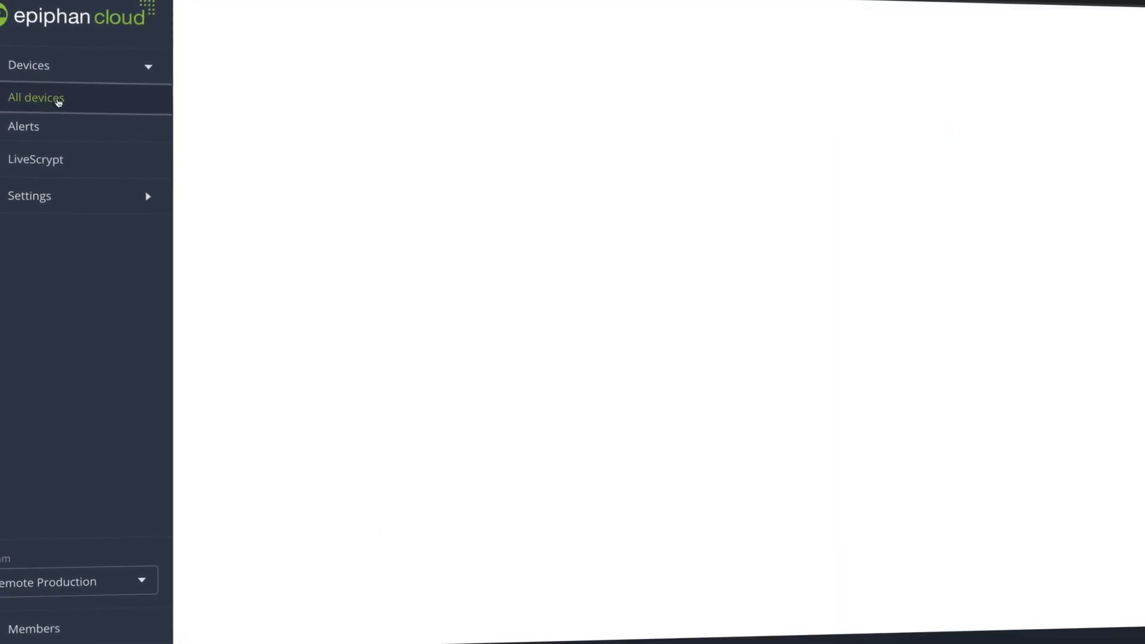
{"action": "left_click", "coordinate": [24, 127]}
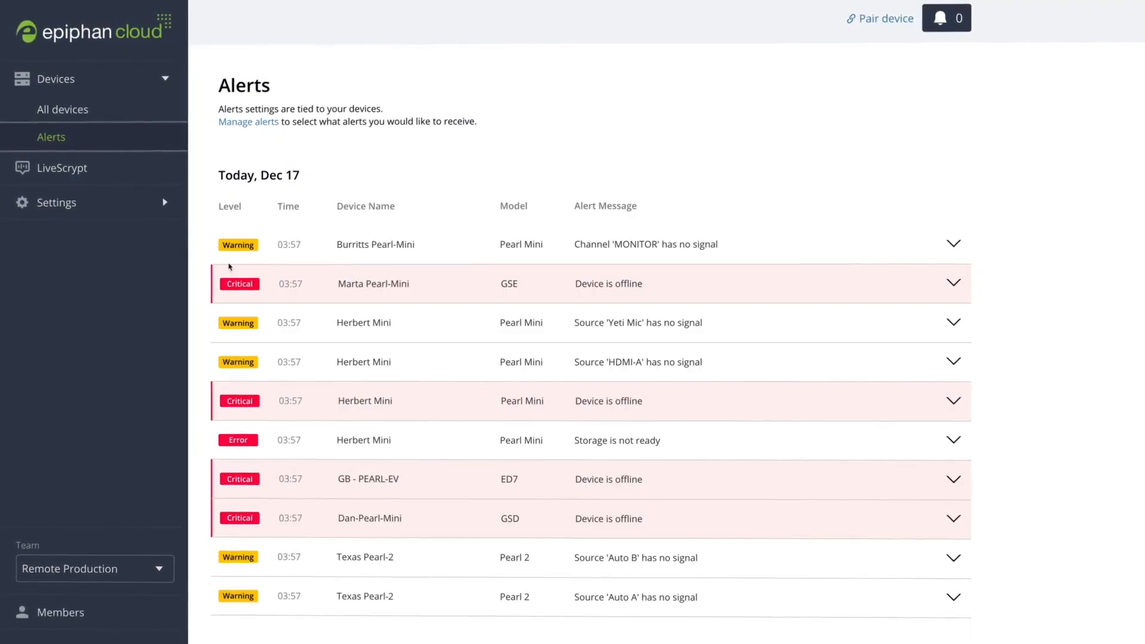
Expand the MONITOR no-signal, device offline and storage alerts to show their suggested actions.
{"action": "left_click", "coordinate": [954, 243]}
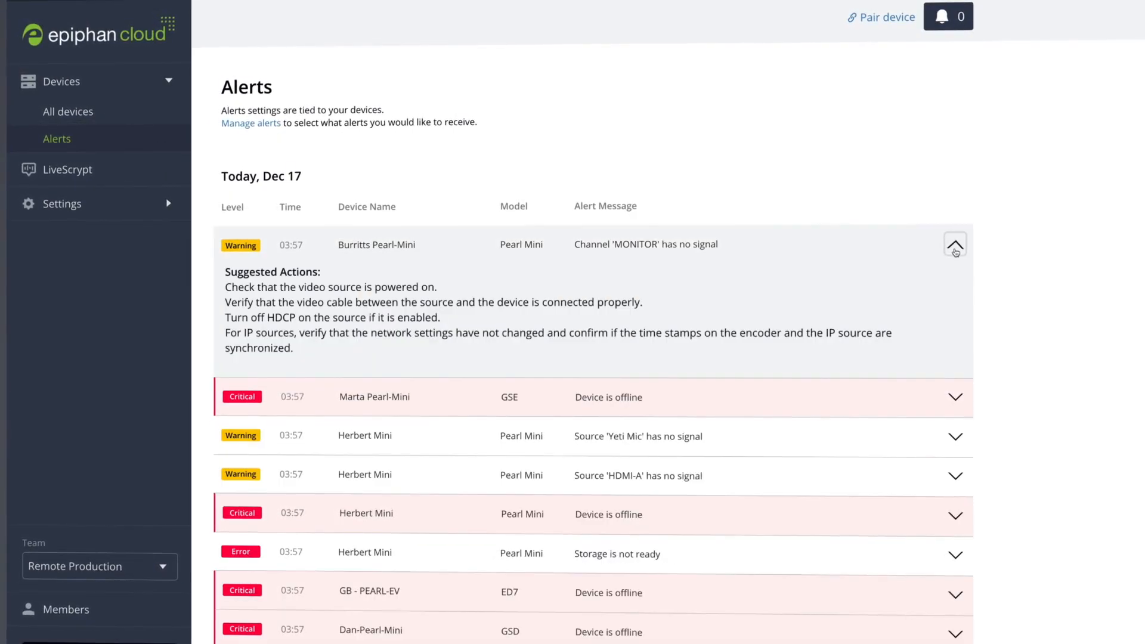
{"action": "scroll", "scroll_direction": "down", "scroll_amount": 3}
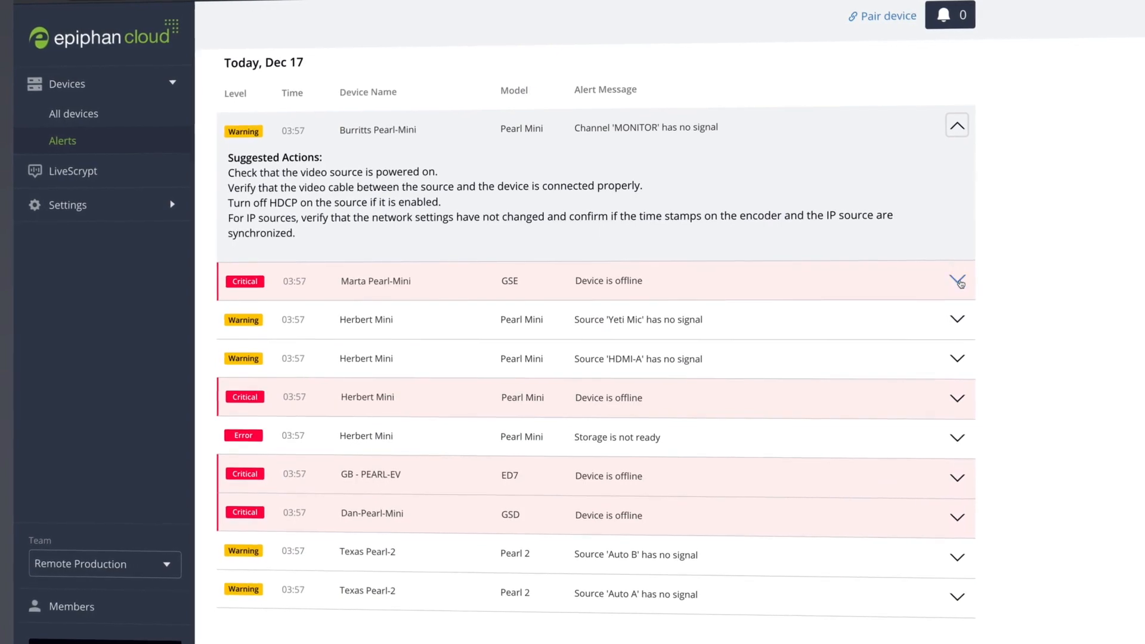
{"action": "left_click", "coordinate": [958, 281]}
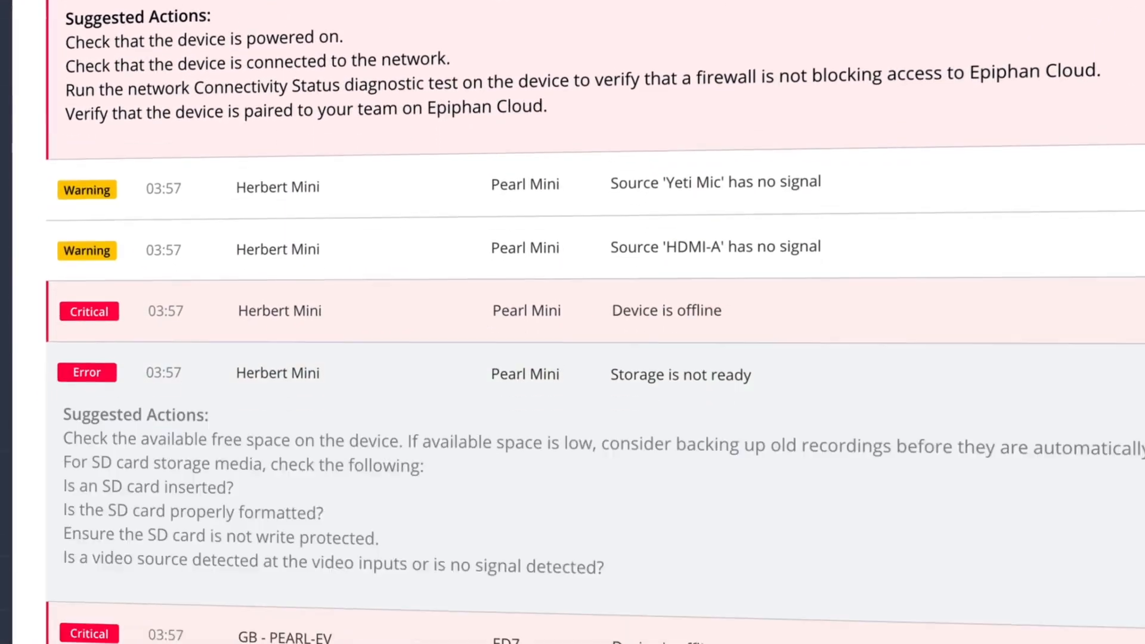
{"action": "scroll", "scroll_direction": "down", "scroll_amount": 3}
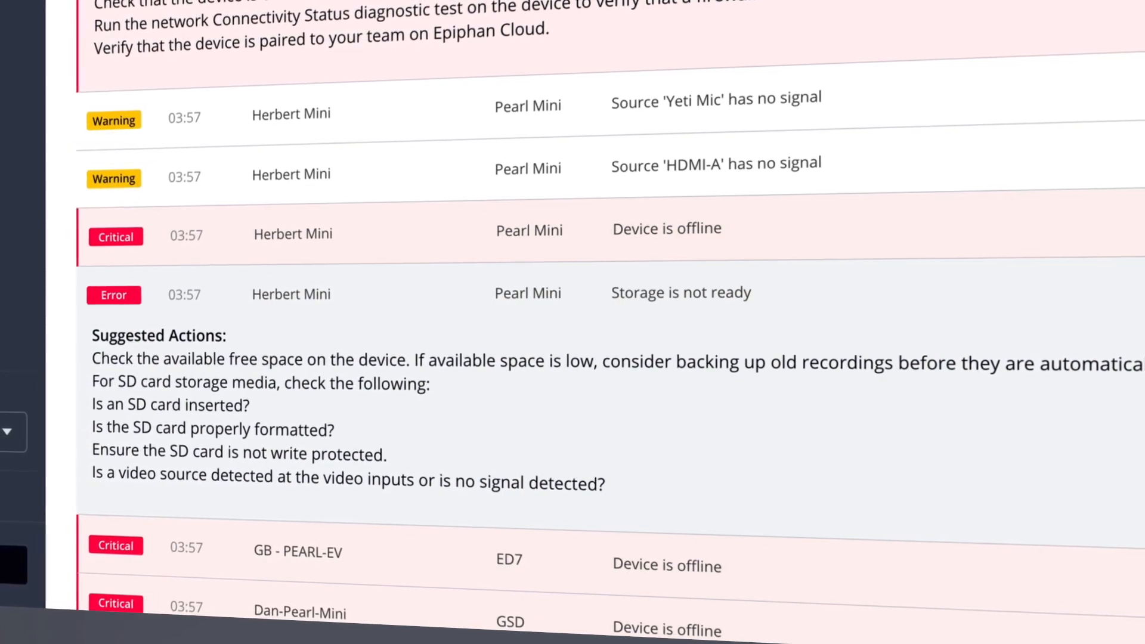
{"action": "left_click", "coordinate": [395, 100]}
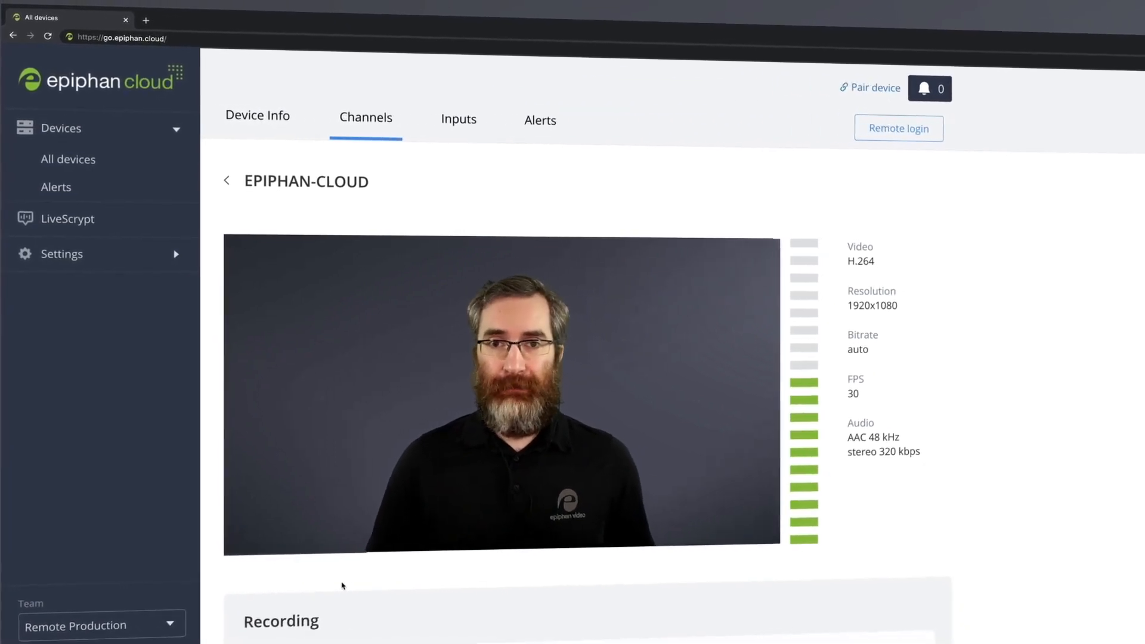
Show the Team members page and the role choices for the first admin member.
{"action": "left_click", "coordinate": [65, 612]}
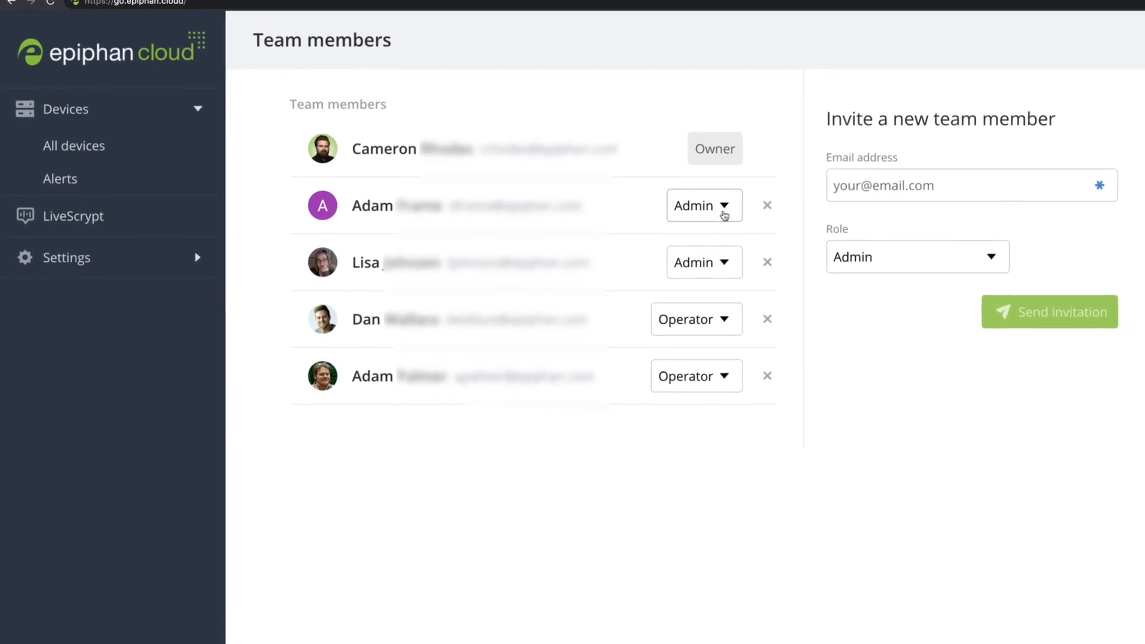
{"action": "left_click", "coordinate": [704, 205]}
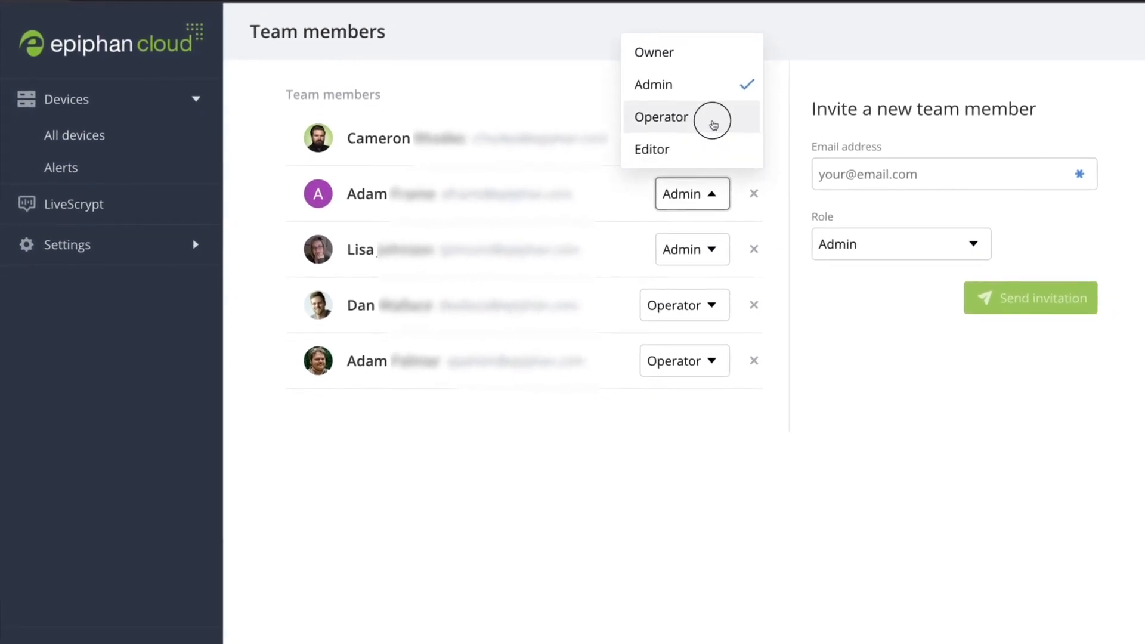